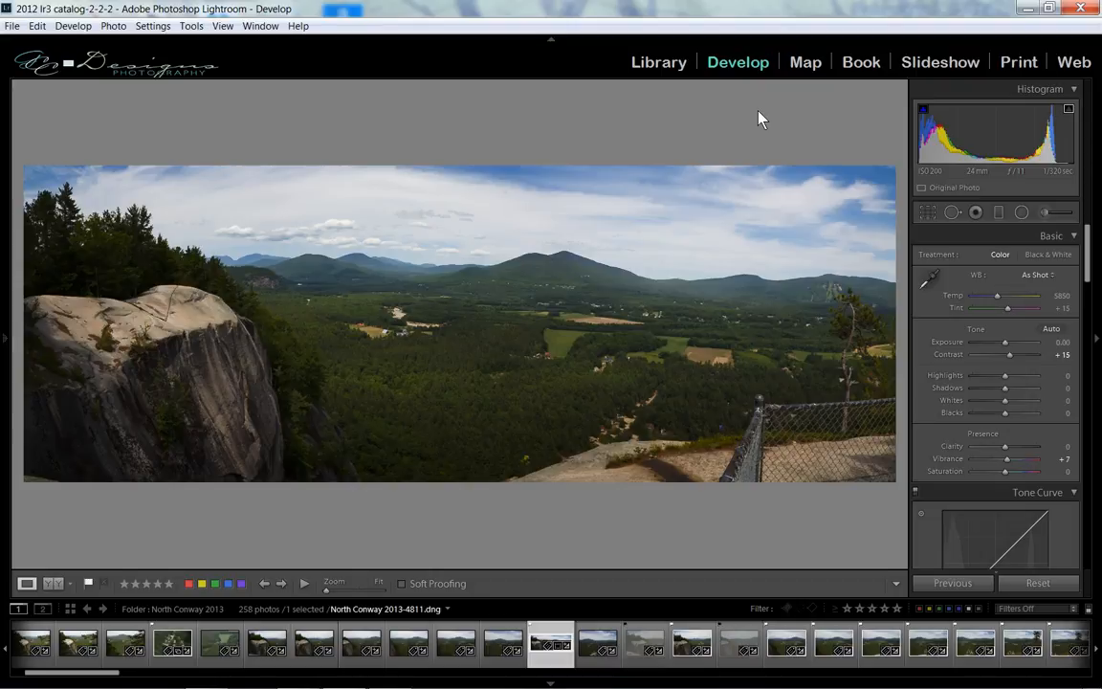
{"action": "mouse_move", "coordinate": [1017, 81]}
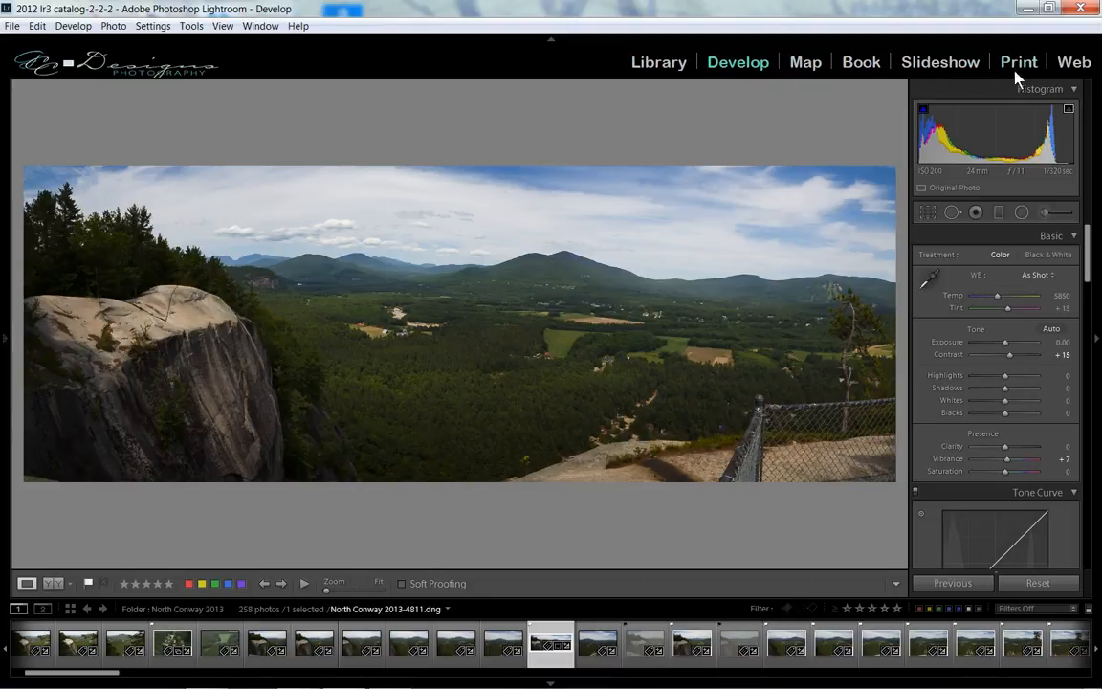
{"action": "mouse_move", "coordinate": [757, 168]}
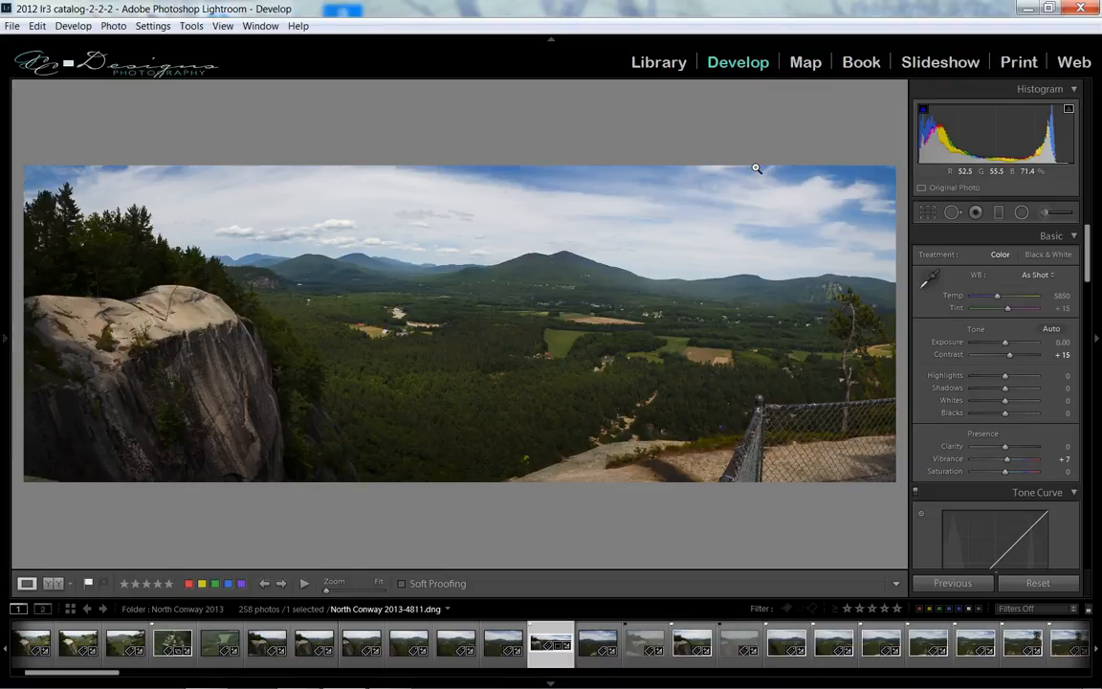
{"action": "mouse_move", "coordinate": [786, 159]}
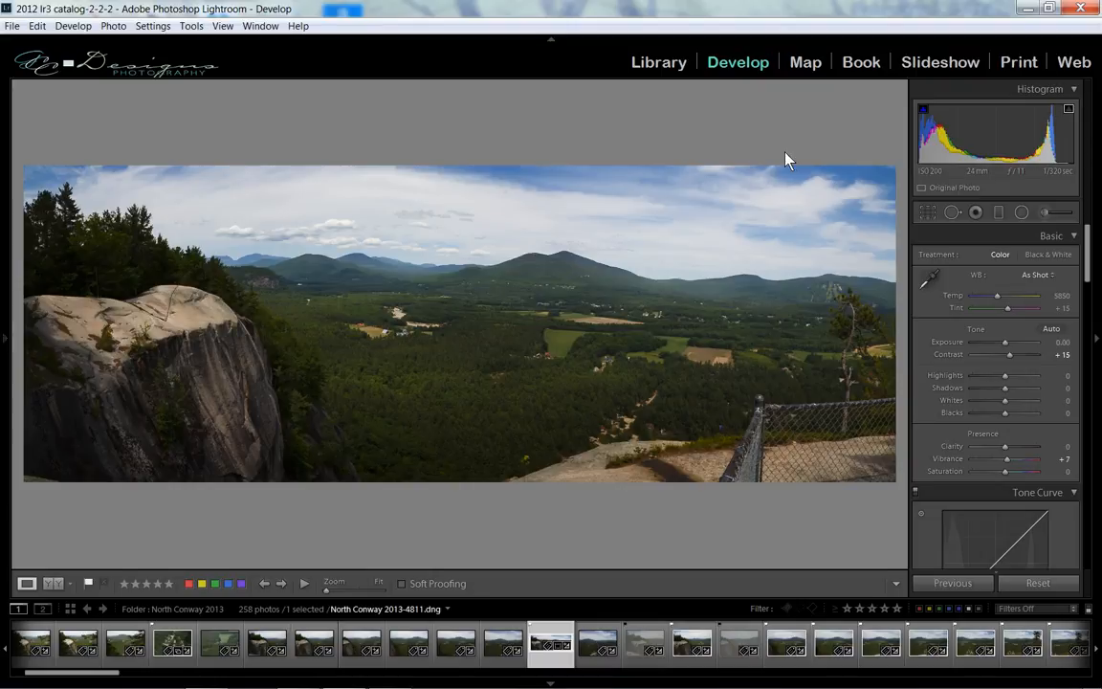
{"action": "mouse_move", "coordinate": [941, 62]}
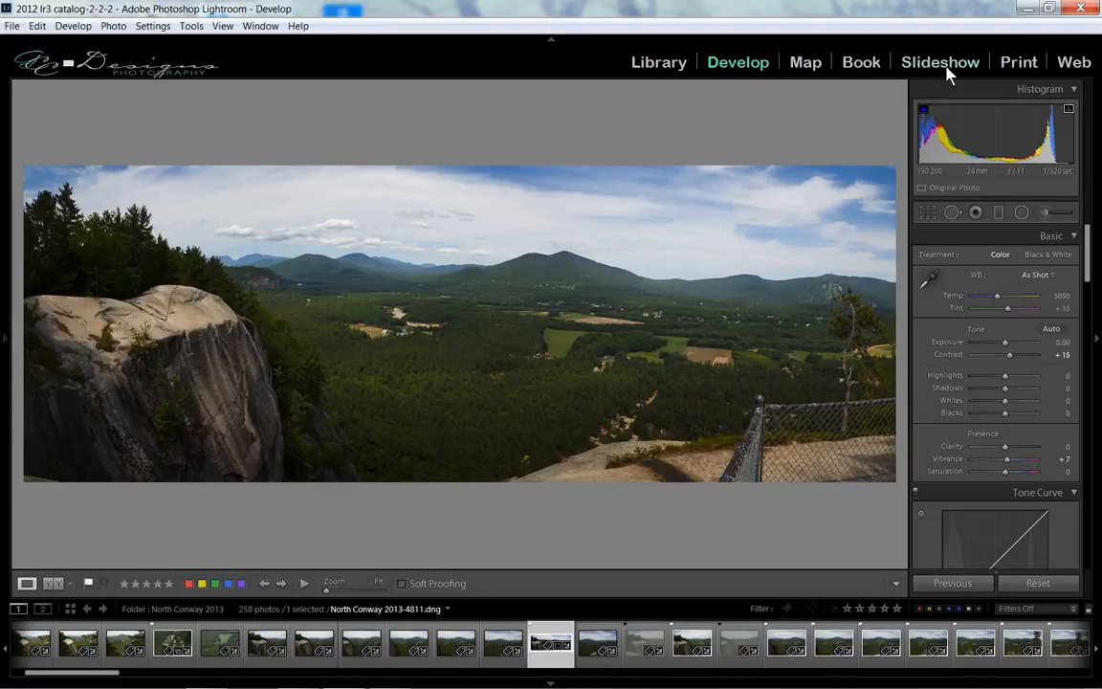
{"action": "mouse_move", "coordinate": [842, 136]}
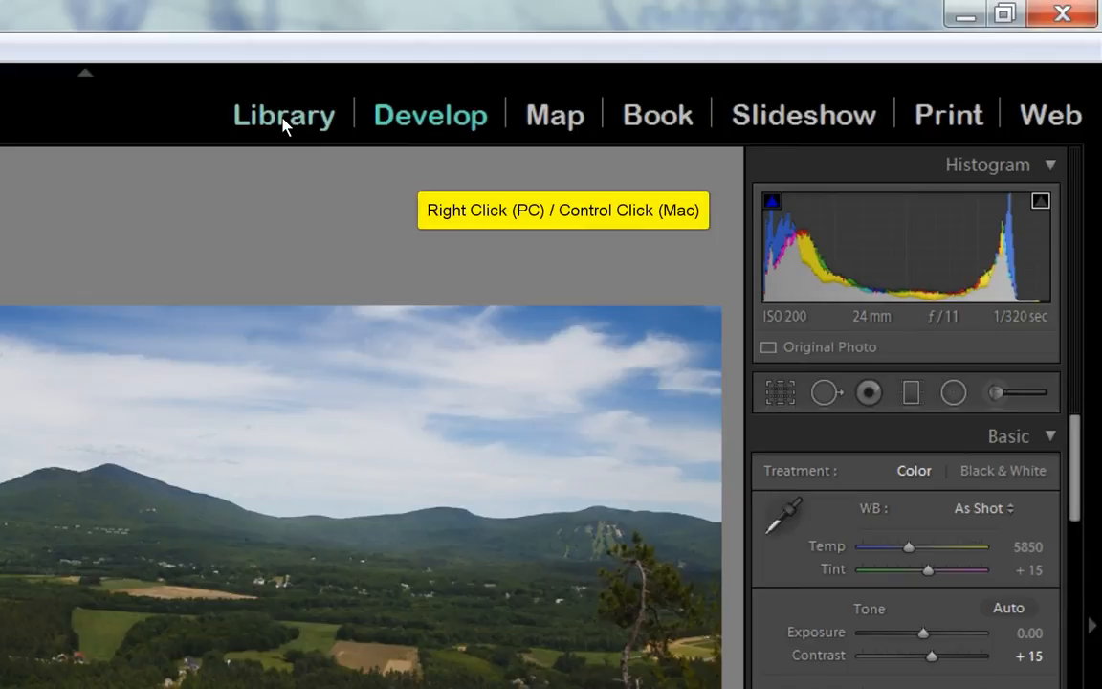
- Right-click the module picker to show the module-visibility list with all seven modules checked
{"action": "right_click", "coordinate": [283, 113]}
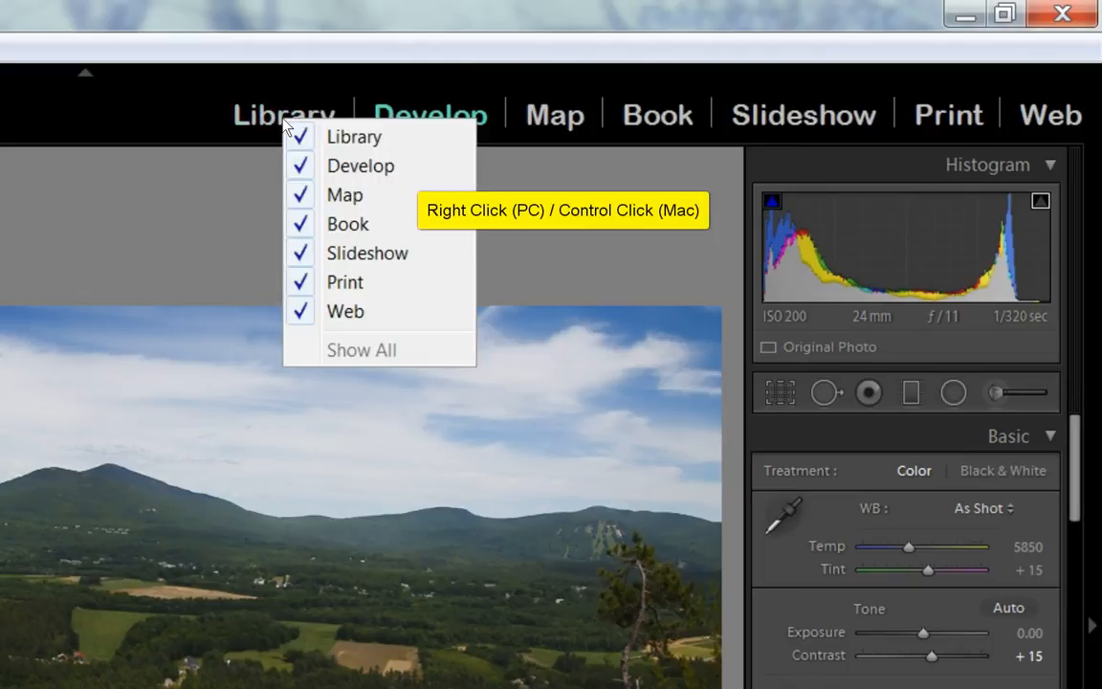
{"action": "mouse_move", "coordinate": [397, 153]}
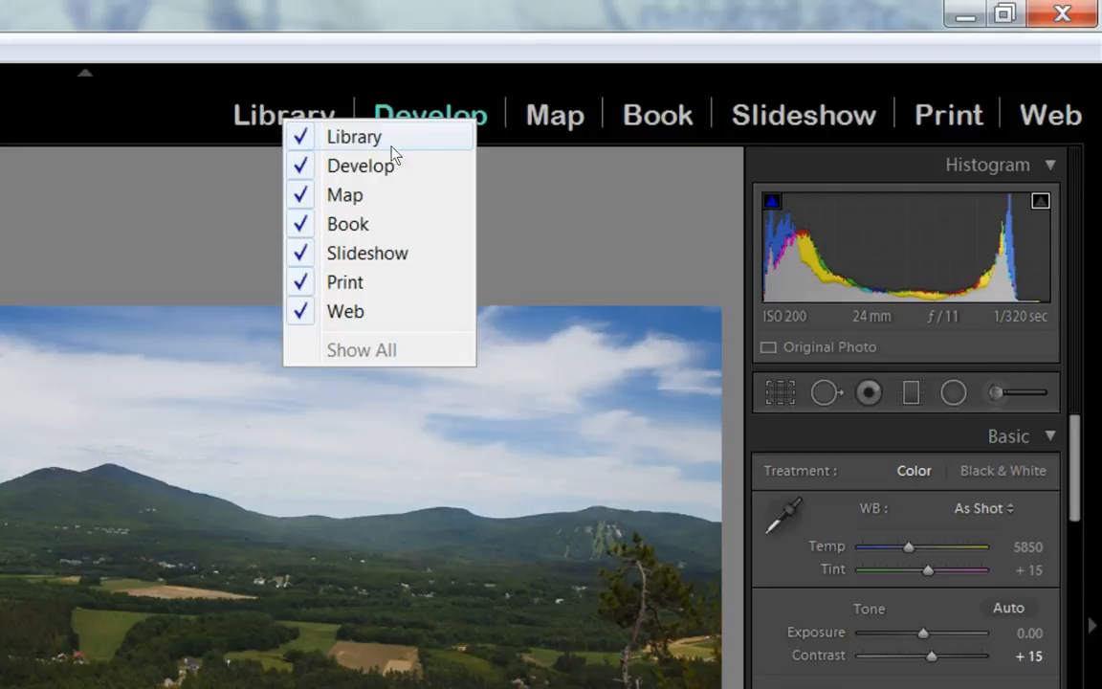
{"action": "mouse_move", "coordinate": [344, 311]}
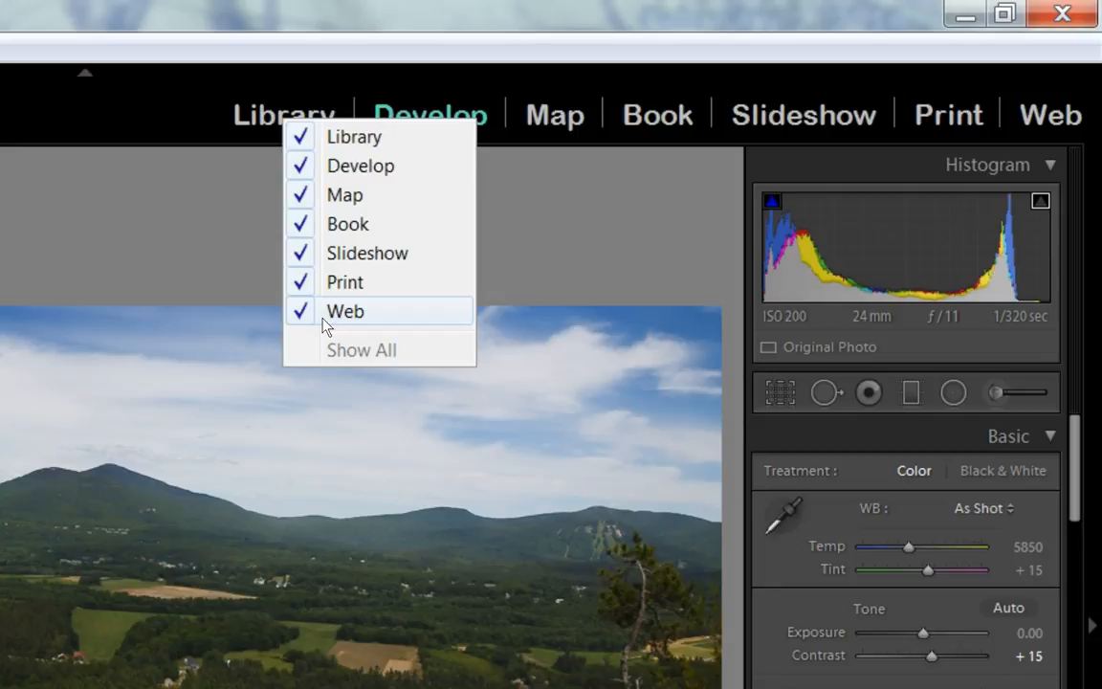
- Uncheck Web, Slideshow and Map in the module-visibility list
{"action": "left_click", "coordinate": [345, 311]}
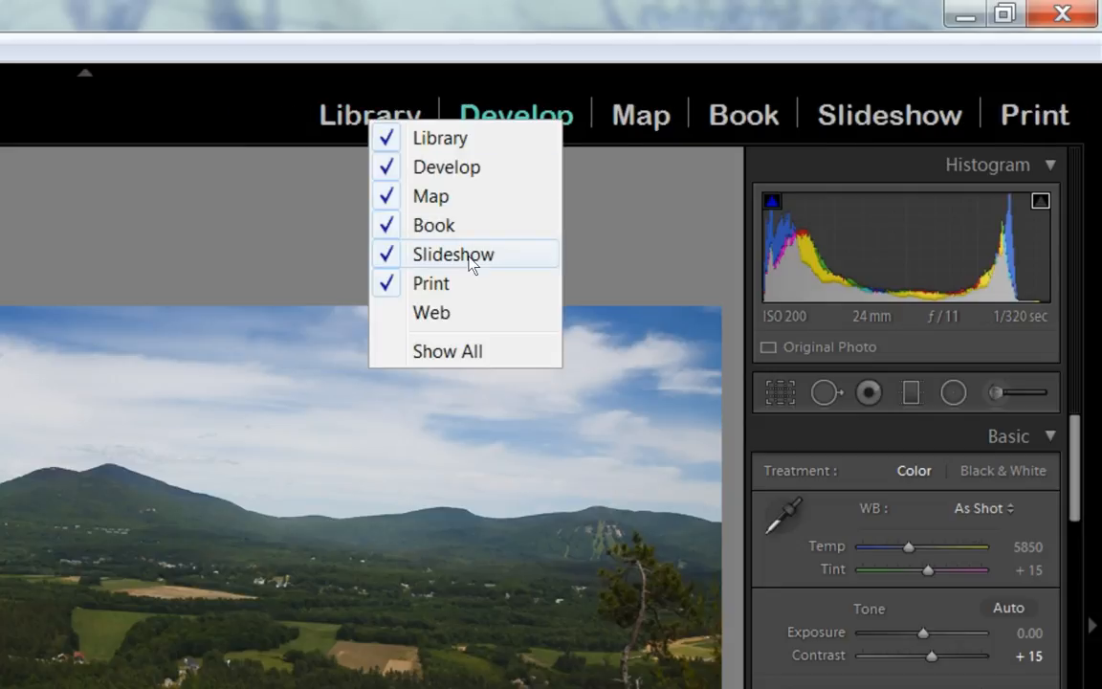
{"action": "left_click", "coordinate": [452, 254]}
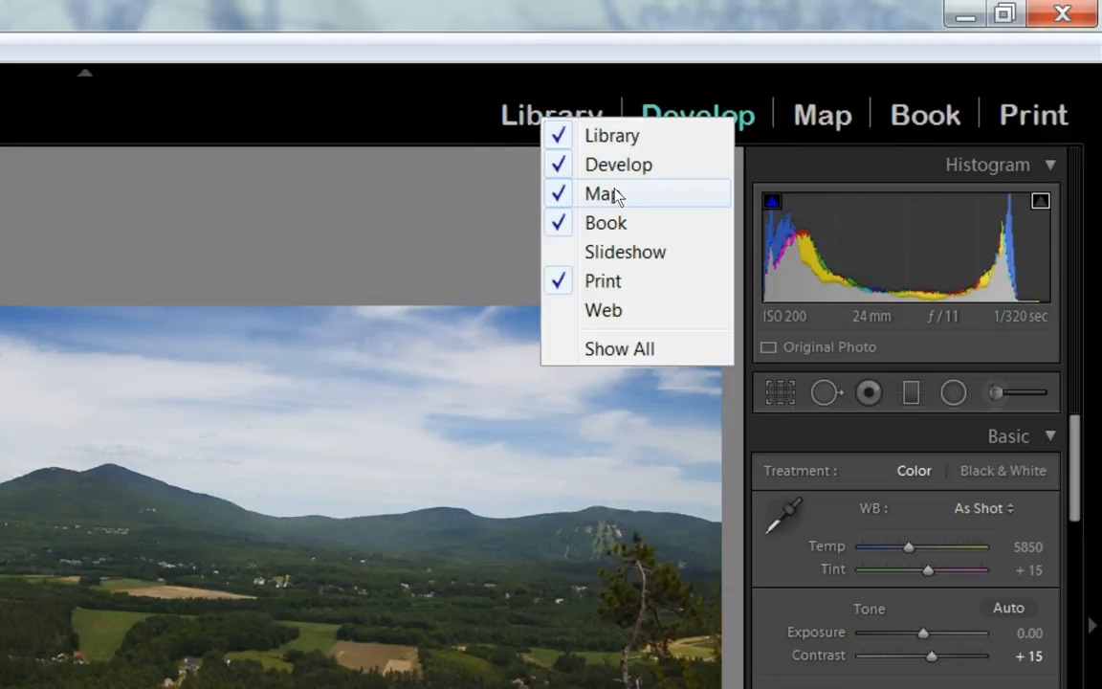
{"action": "left_click", "coordinate": [602, 193]}
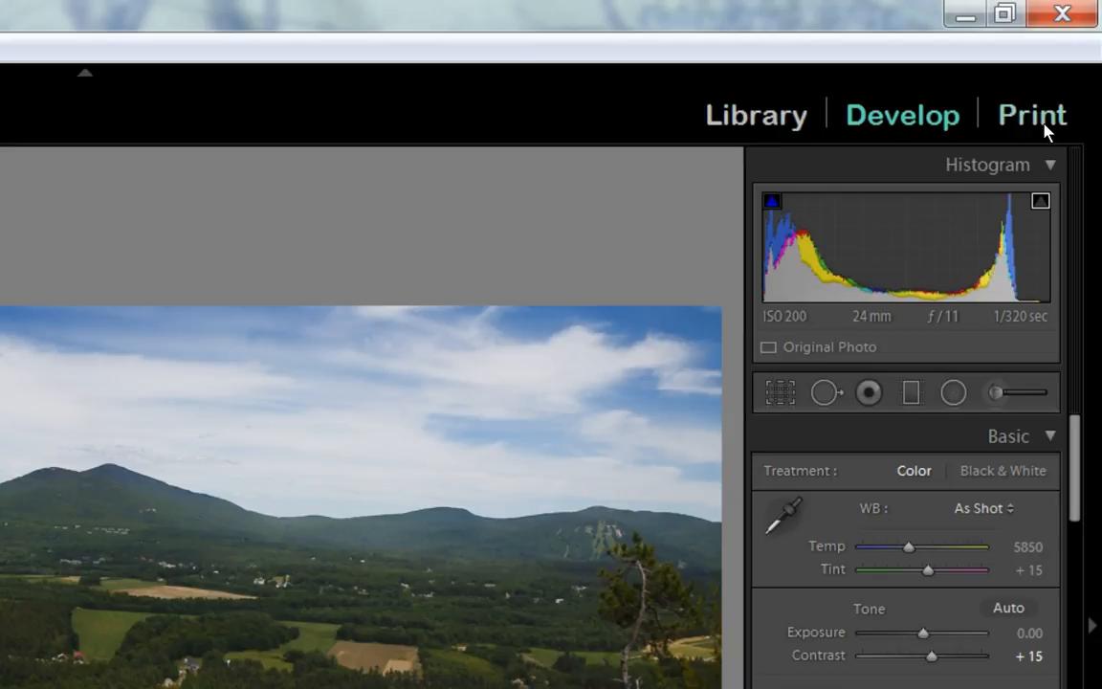
{"action": "mouse_move", "coordinate": [483, 409]}
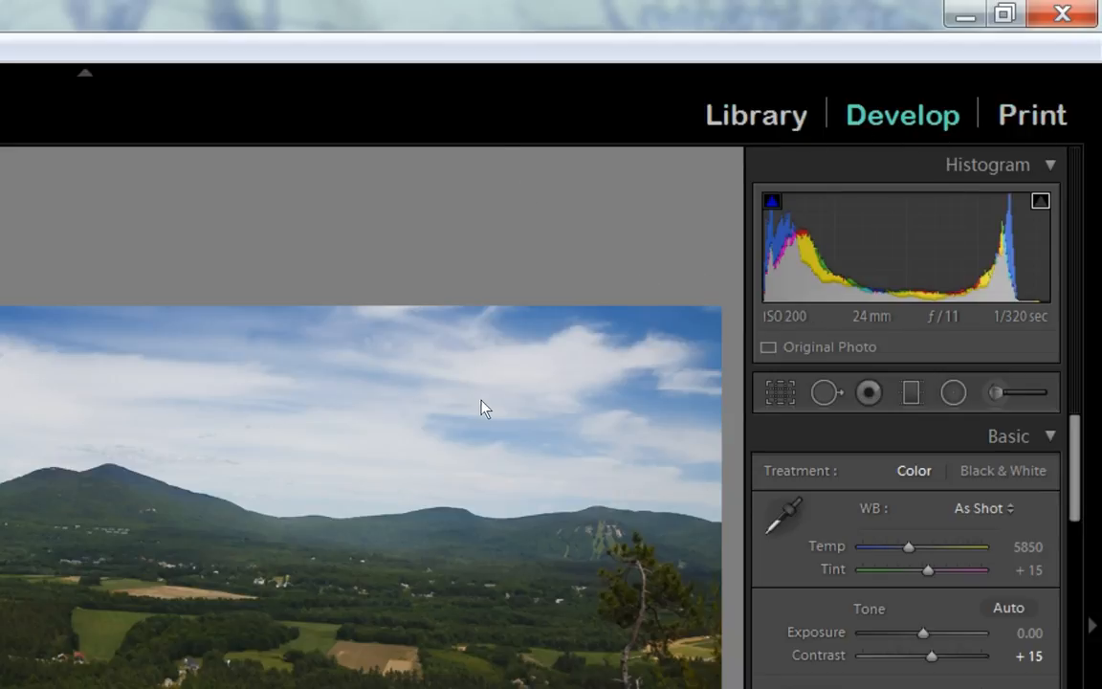